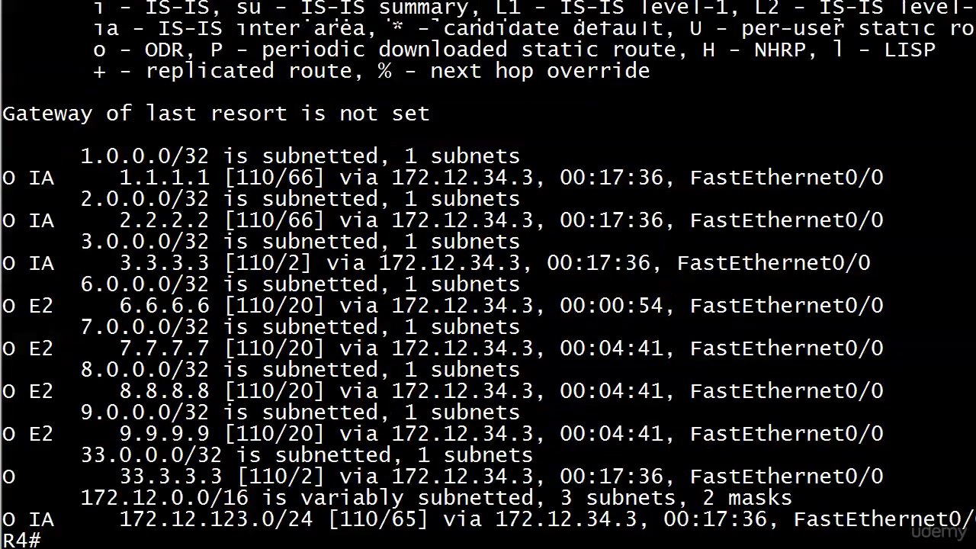
Step: Display R4's OSPF routes with 'show ip route ospf' and scroll through the output
type("show ip route ospf")
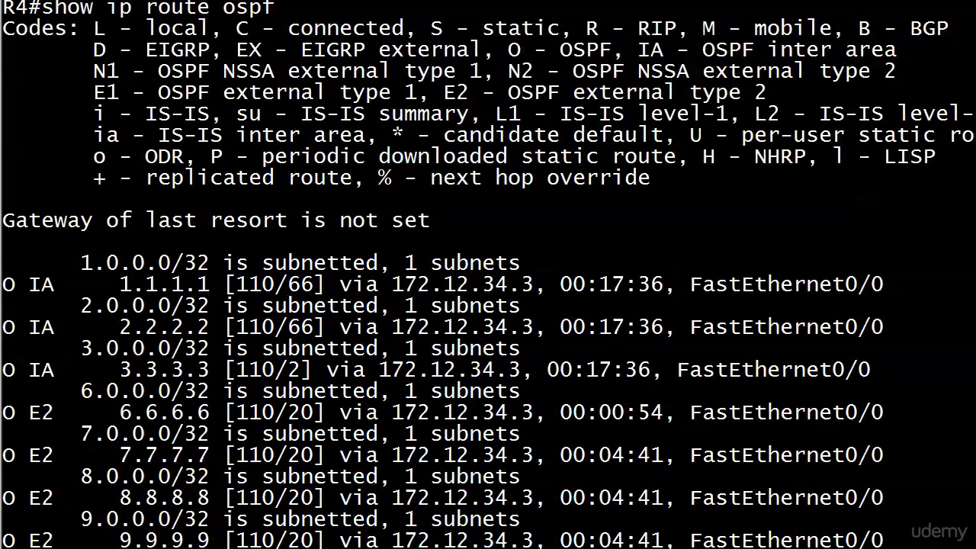
scroll("down", 3)
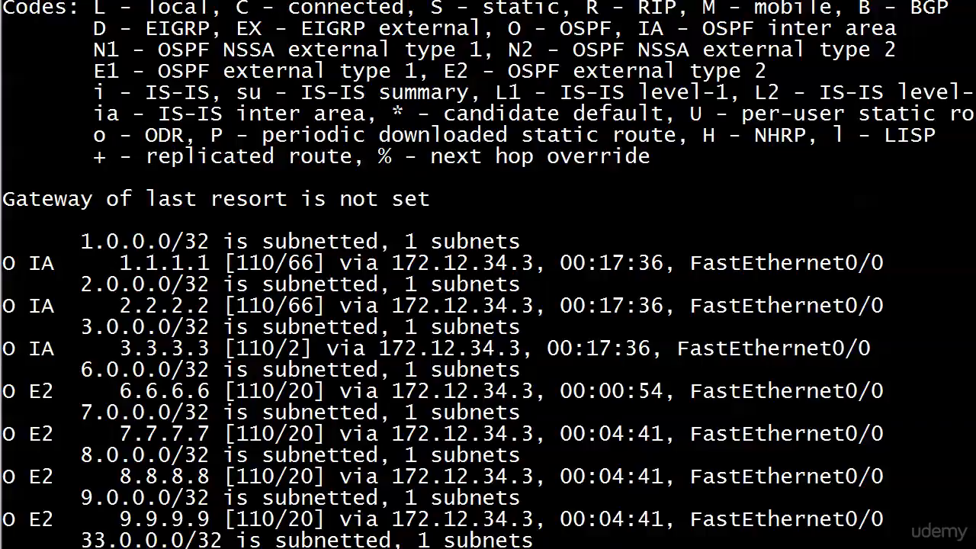
scroll("down", 3)
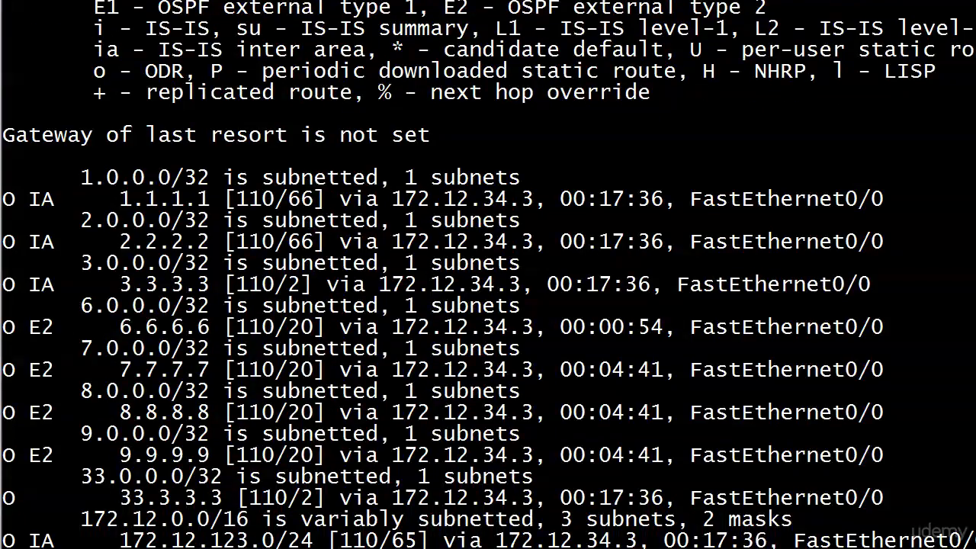
scroll("down", 3)
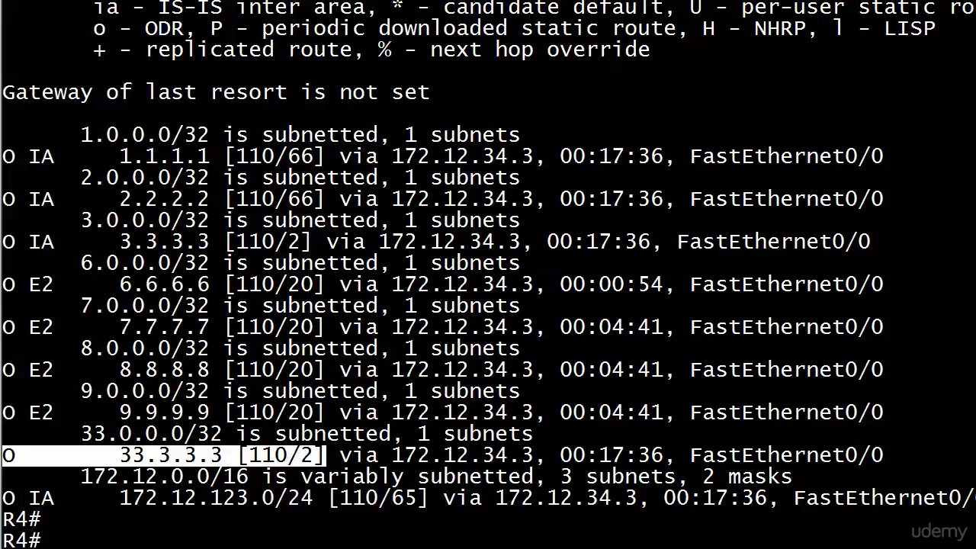
type("show ip route ospf")
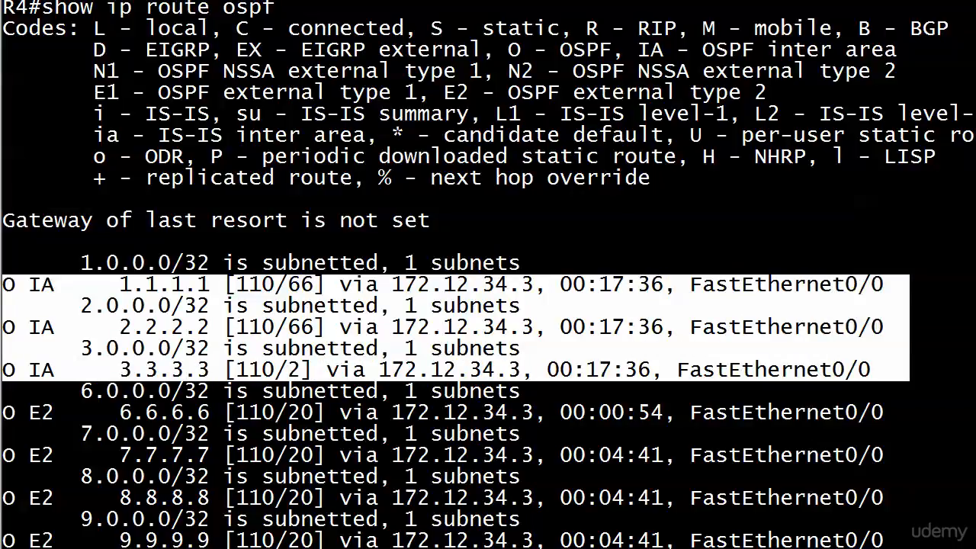
scroll("down", 3)
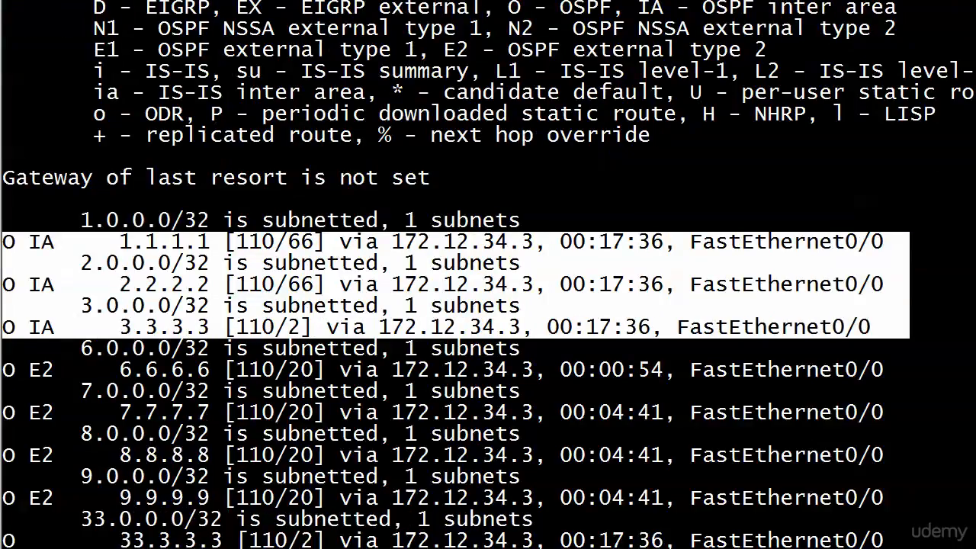
scroll("down", 3)
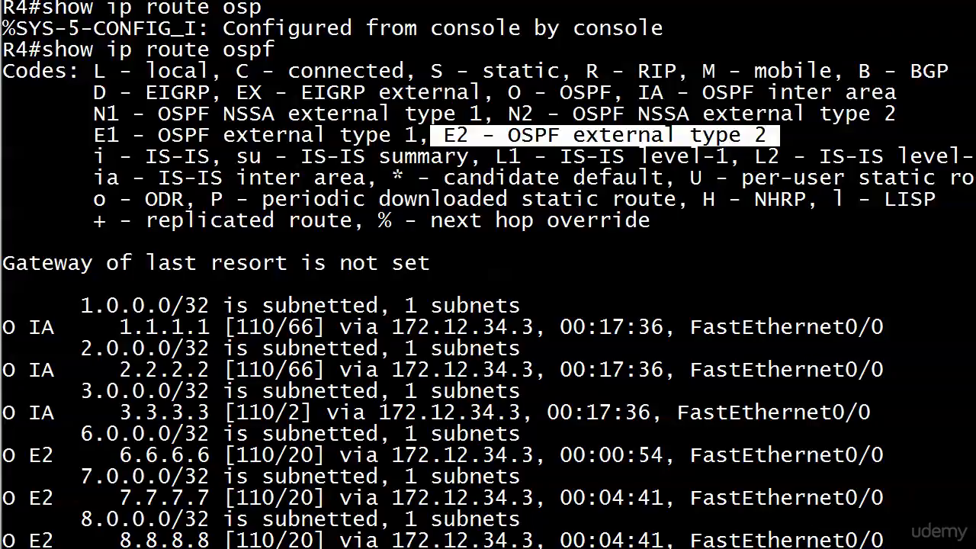
scroll("down", 3)
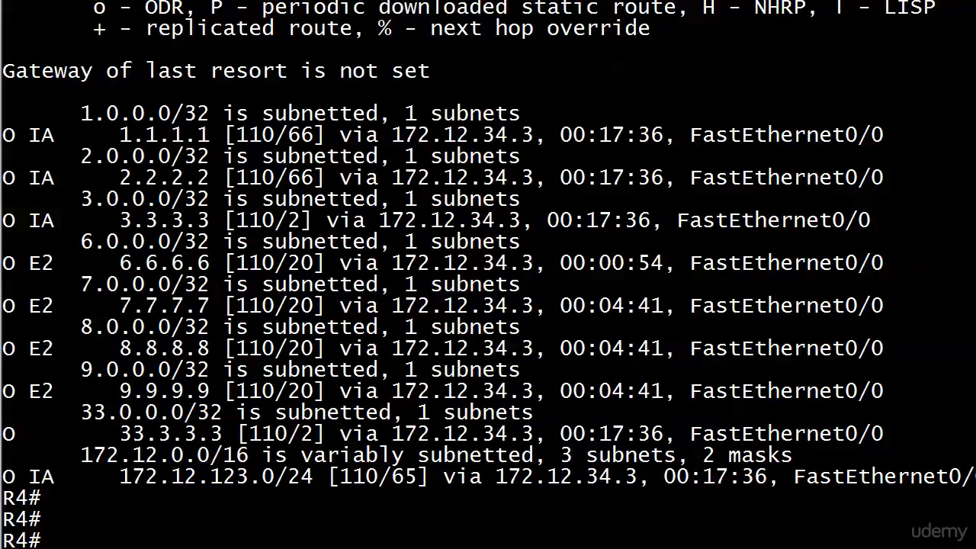
Step: Re-list the OSPF routes and highlight the plain O code on the 33.3.3.3 route
type("show ip route ospf")
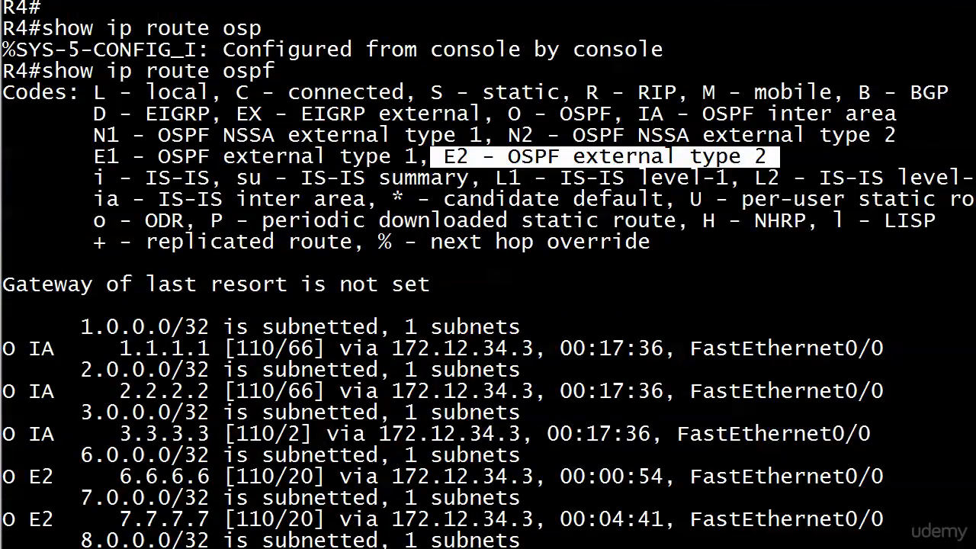
scroll("down", 3)
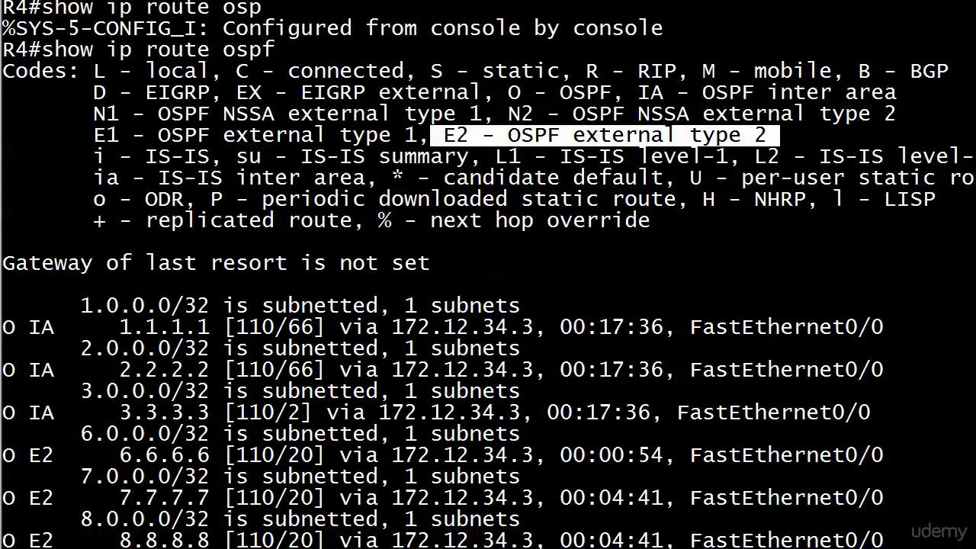
scroll("down", 3)
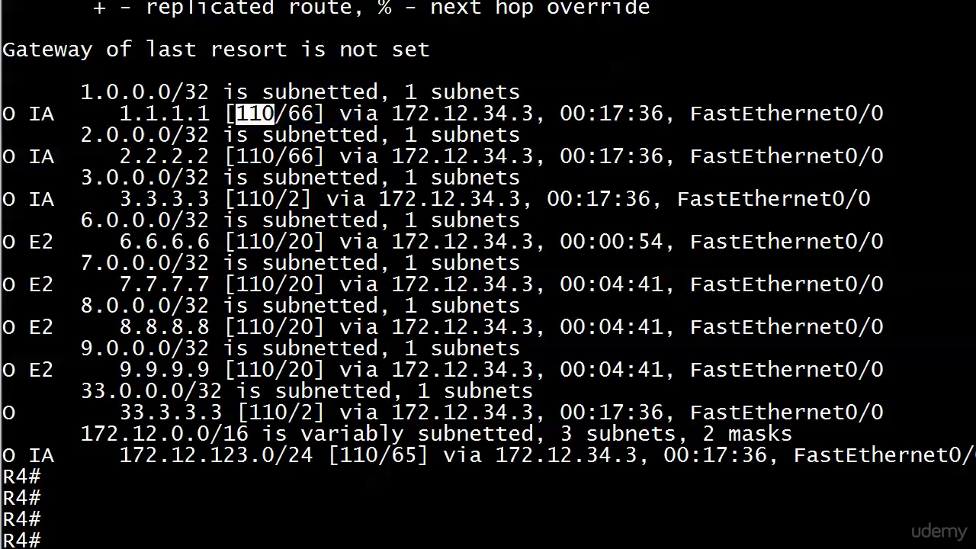
left_click_drag(232, 113, 259, 369)
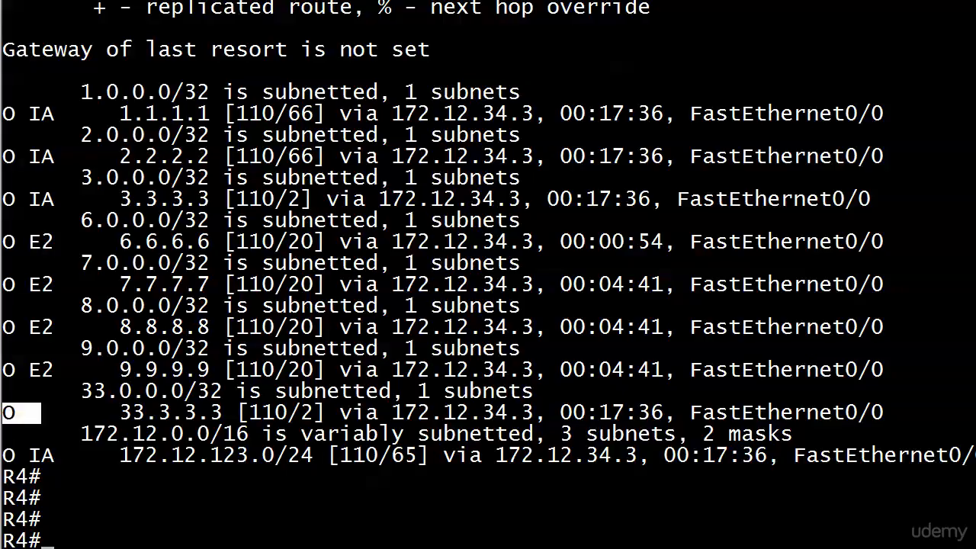
double_click(459, 112)
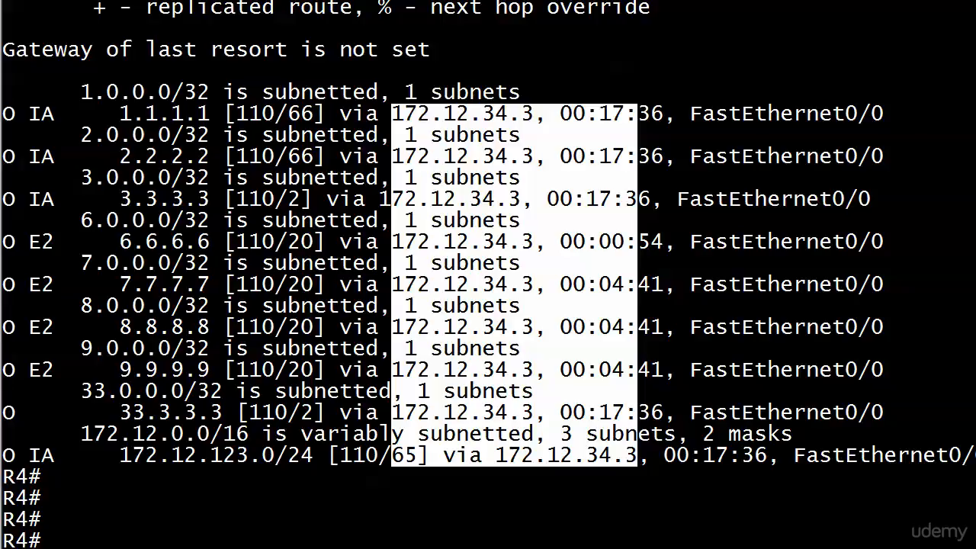
Step: Configure area 34 as a stub in R4's OSPF process 1 and exit configuration mode
type("conf t")
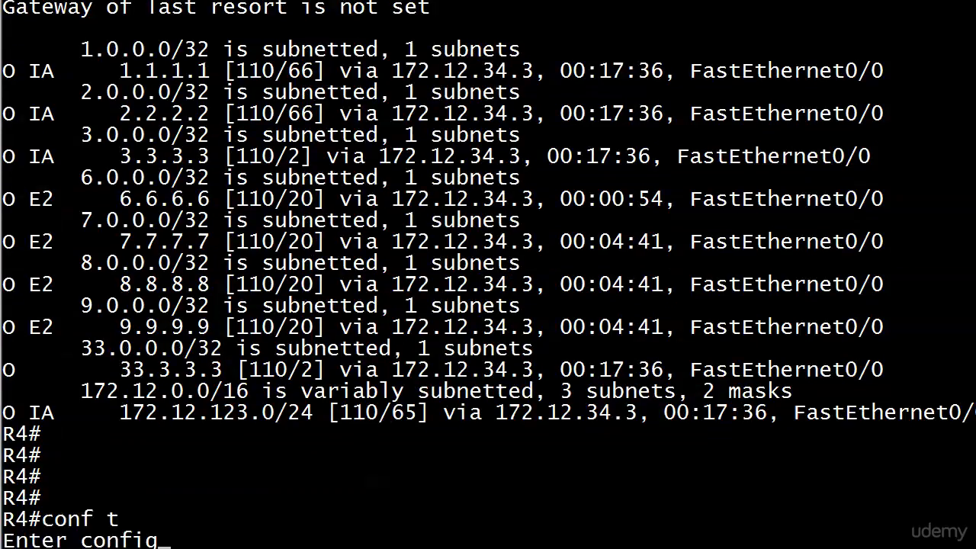
type("router ospf 1")
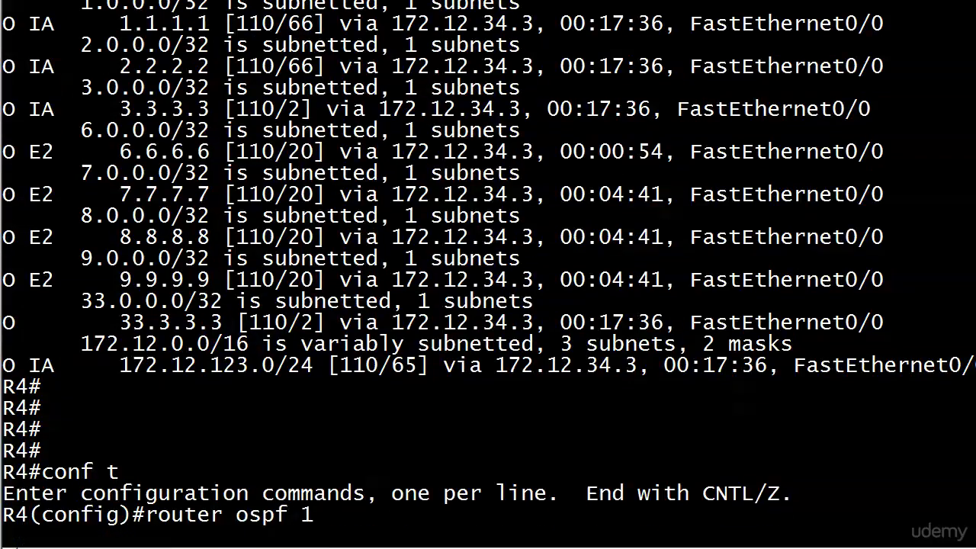
type("area ?")
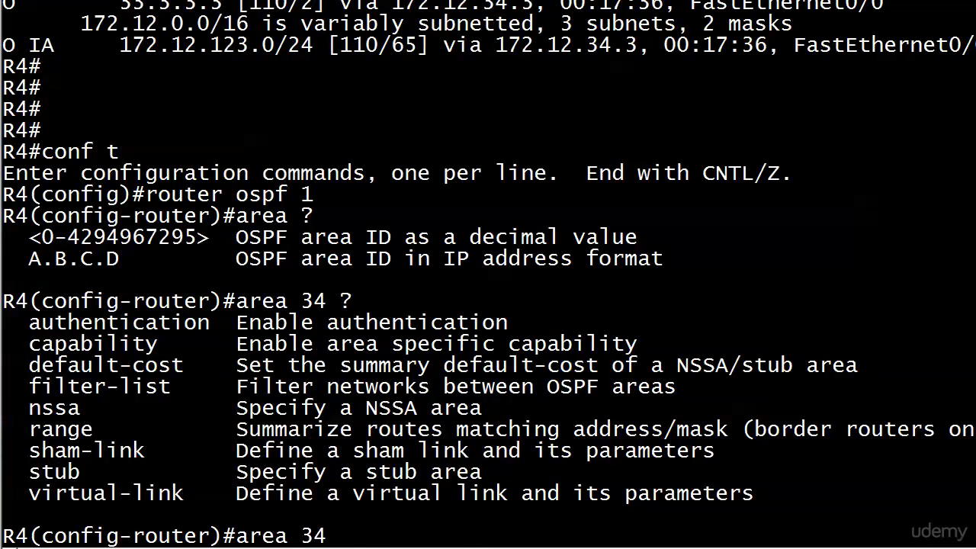
type("st")
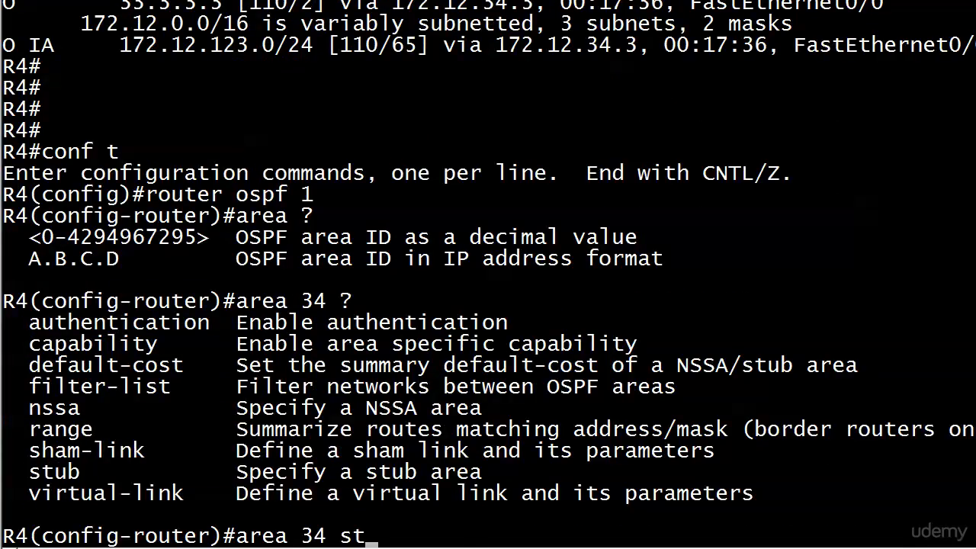
type("ub ?")
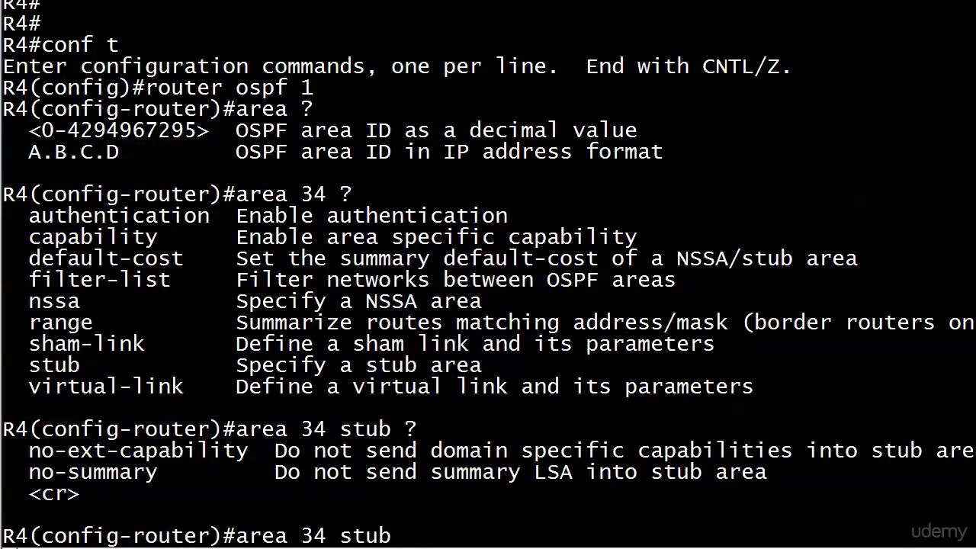
key("Enter")
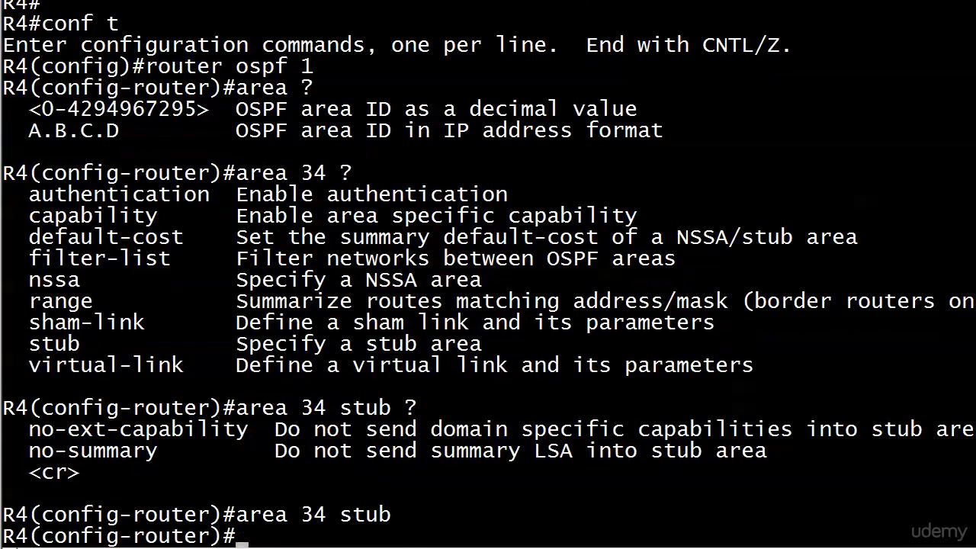
key("ctrl+z")
type("conf t")
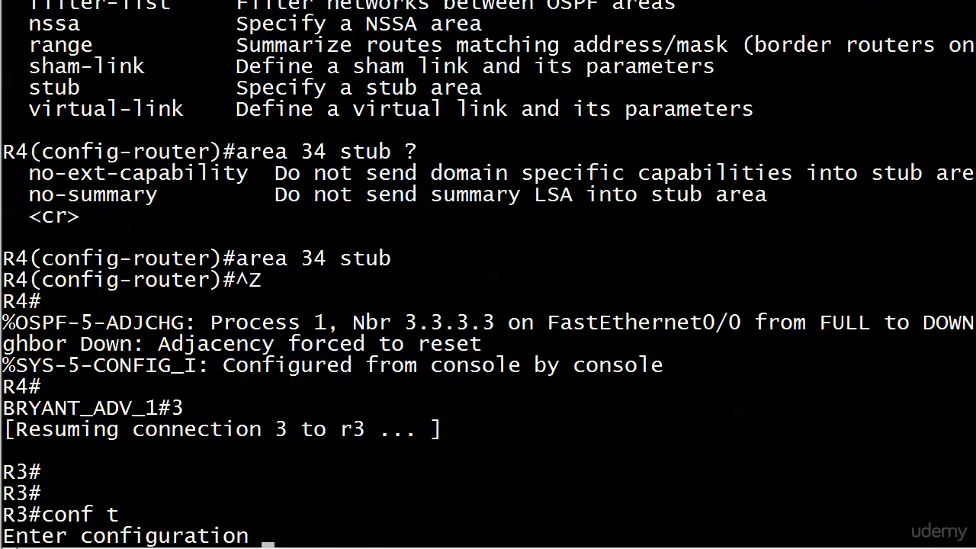
Step: Apply 'area 34 stub' under R3's OSPF process and exit configuration mode
type("router ospf 1")
type("area 34 stub")
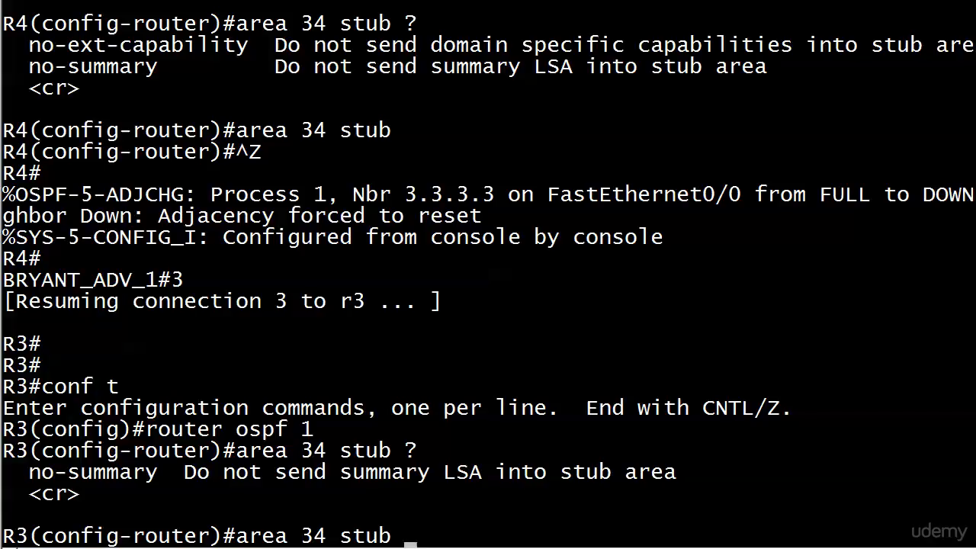
key("enter")
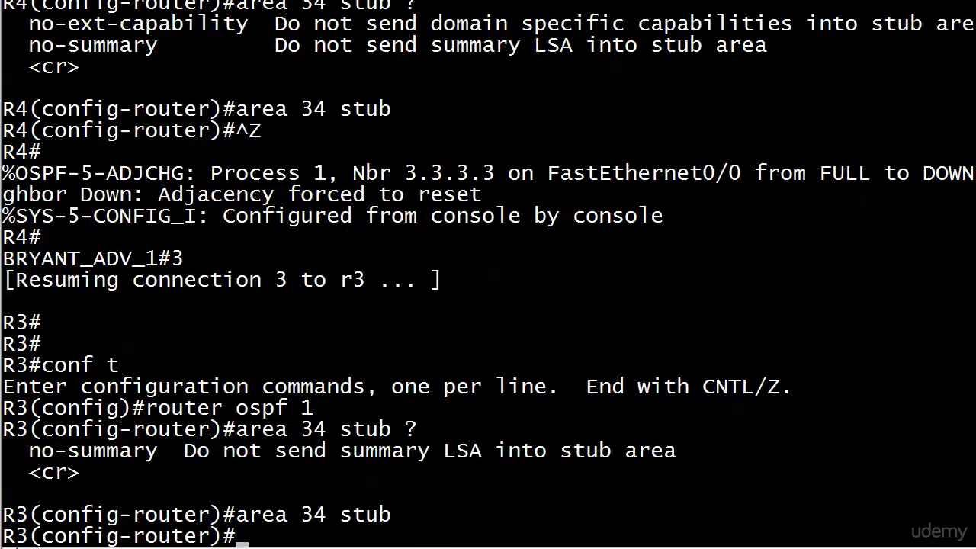
key("ctrl+z")
type("4")
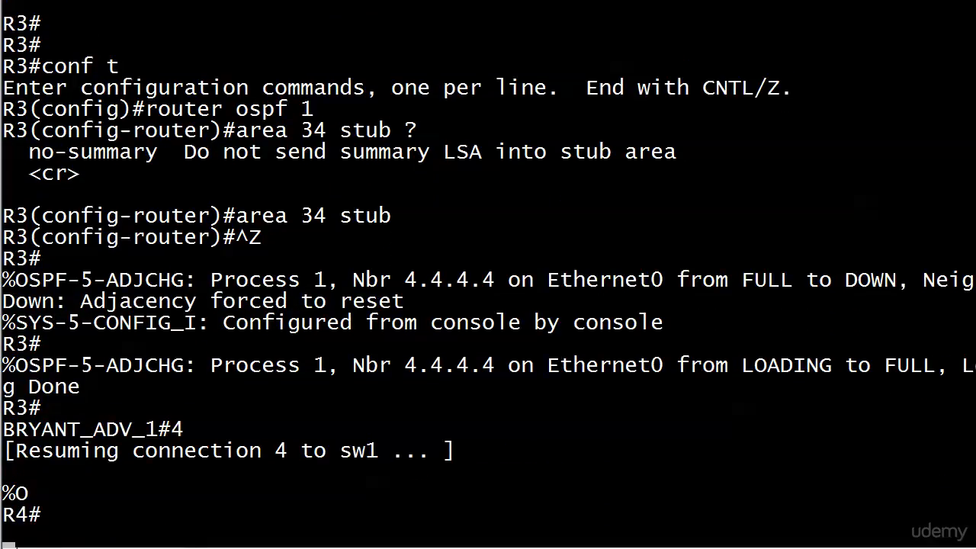
Step: List R4's OSPF neighbours to confirm 3.3.3.3 is FULL/BDR, then start 'show ip route'
type("show ip s")
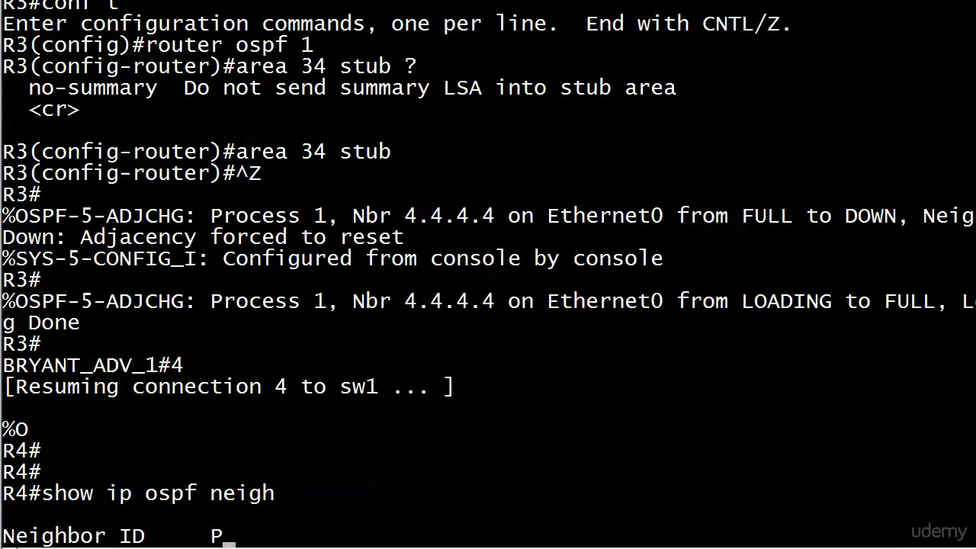
key("Return")
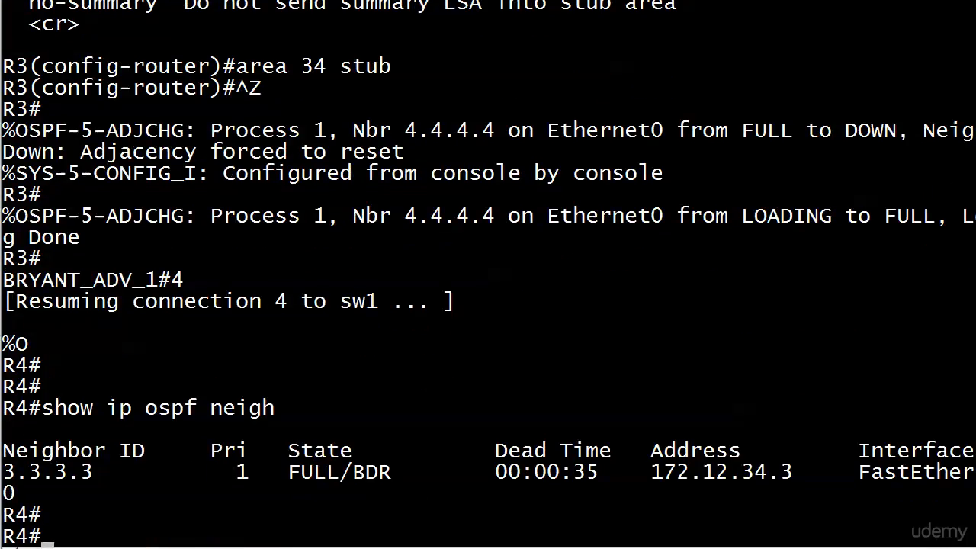
type("show ip route")
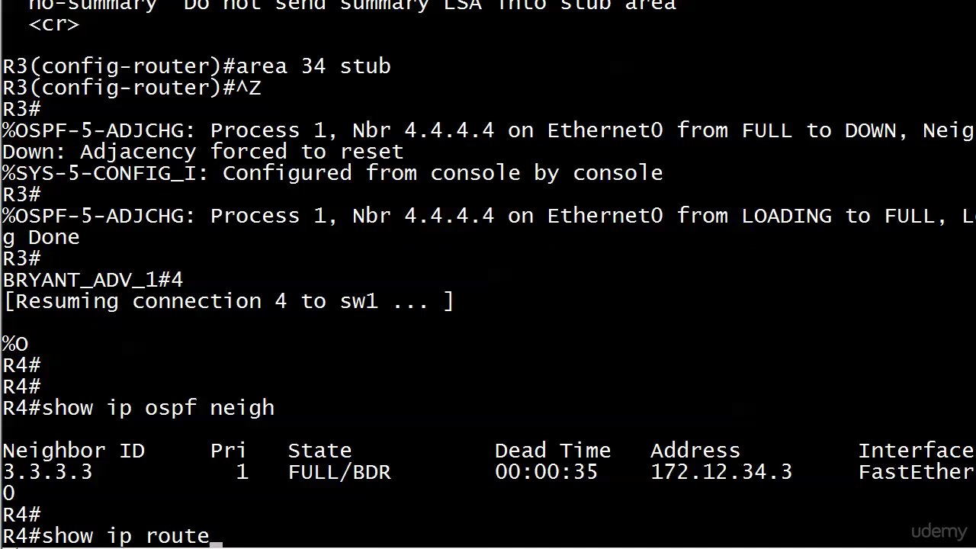